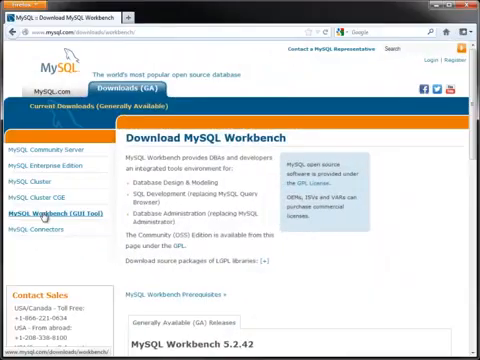
# - Scroll through the MySQL Workbench (GUI Tool) download page on mysql.com
pyautogui.scroll(-3)
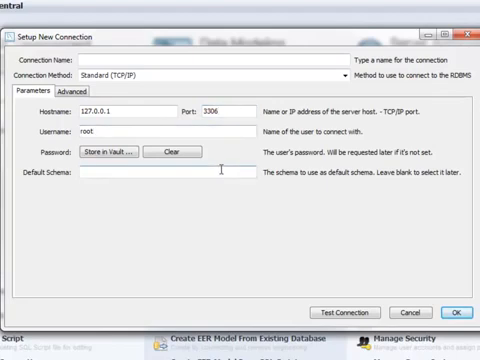
# - Set up a connection named 'Sakila' with default schema sakila and confirm it
pyautogui.write('sakila')
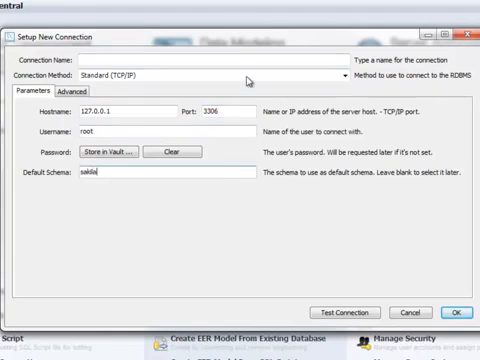
pyautogui.write('Sakila')
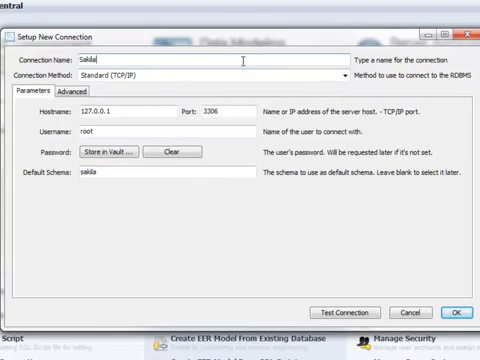
pyautogui.moveTo(237, 54)
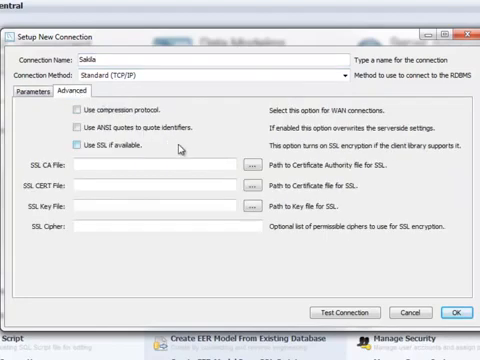
pyautogui.click(79, 104)
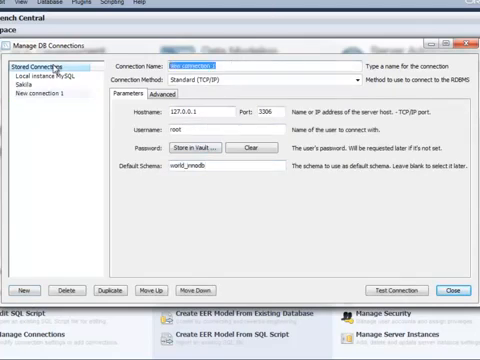
# - Rename New connection 1 to 'World (InnoDB)' and close Manage DB Connections
pyautogui.write('World (InnoDB)')
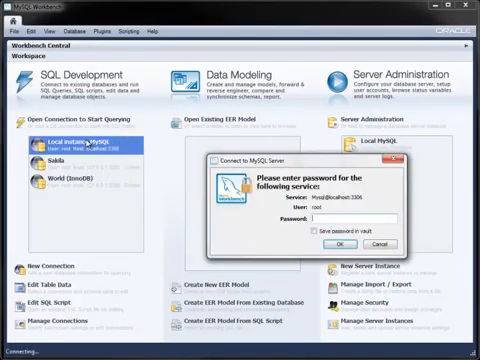
# - Log in to Local instance MySQL by entering the root password
pyautogui.write('password')
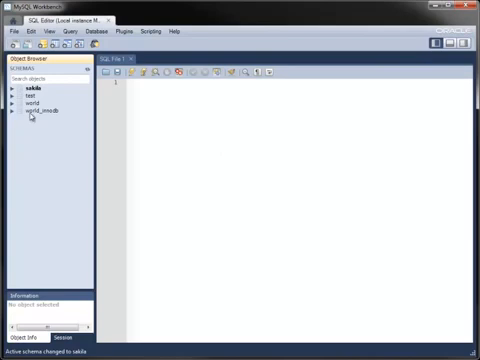
# - Set world_innodb as the default schema, then switch the default back to sakila
pyautogui.rightClick(35, 113)
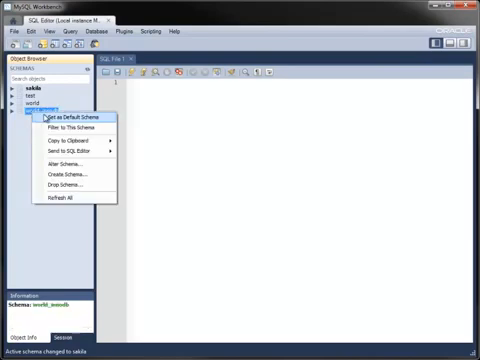
pyautogui.click(67, 118)
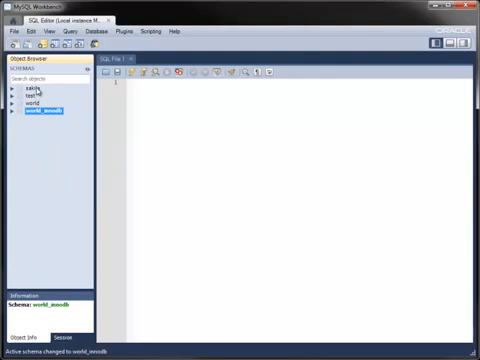
pyautogui.rightClick(39, 90)
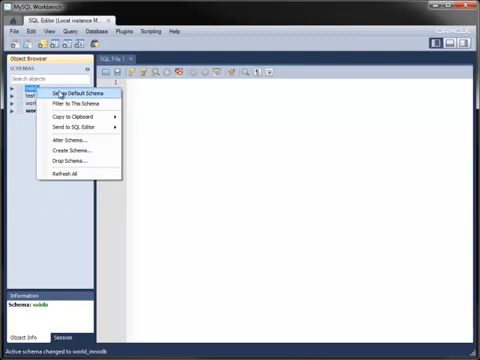
pyautogui.click(65, 93)
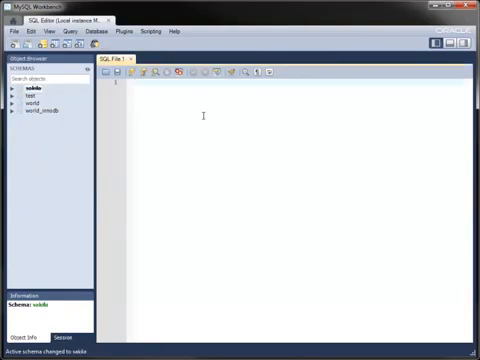
# - Run the customer count query, returning 599 customers
pyautogui.write('select count(*) from customer;')
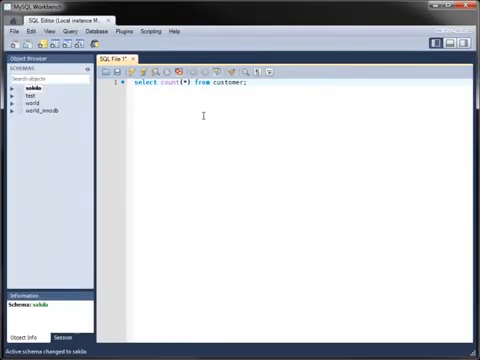
pyautogui.click(67, 31)
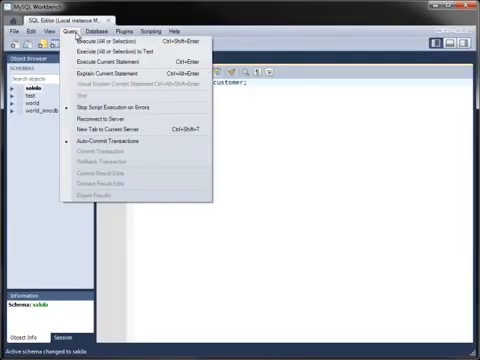
pyautogui.click(102, 44)
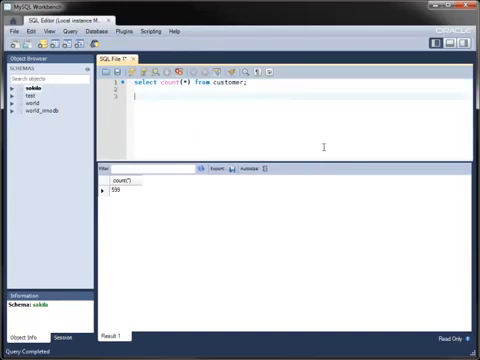
# - Run the average payment amount query (4.200667), then execute the whole script
pyautogui.write('select avg(amount')
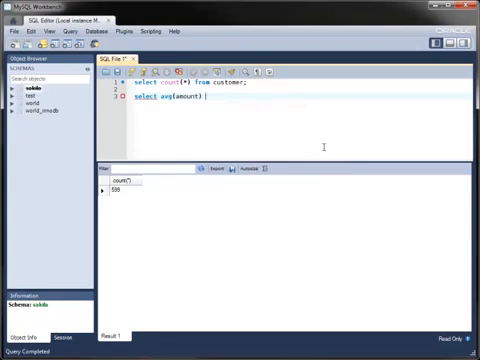
pyautogui.write('from payment;')
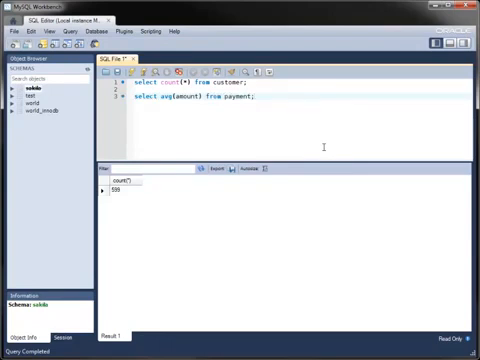
pyautogui.click(67, 30)
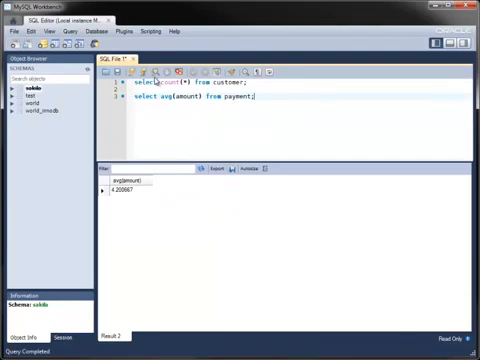
pyautogui.moveTo(140, 75)
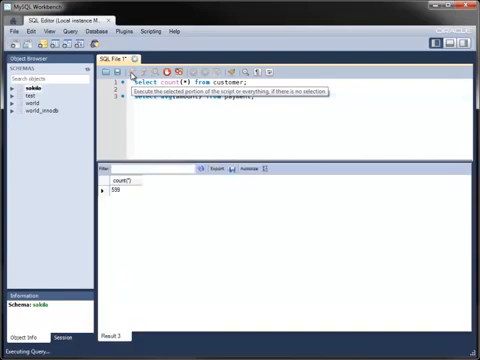
pyautogui.click(131, 72)
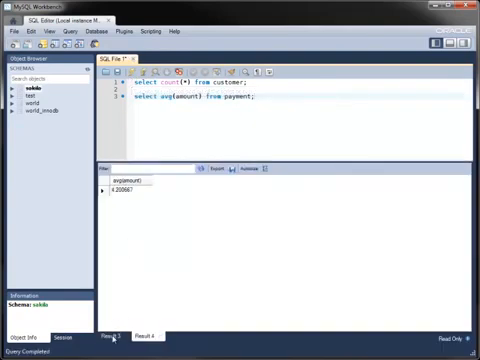
pyautogui.click(115, 310)
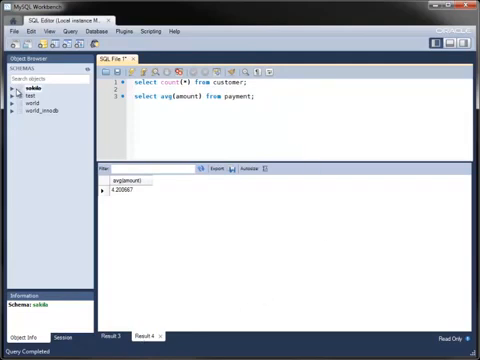
# - Expand sakila's tables and view the customer table's last_name column definition
pyautogui.click(10, 88)
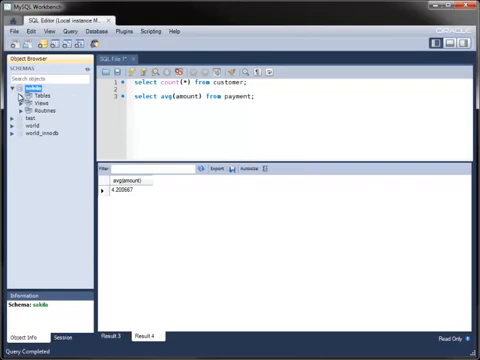
pyautogui.click(20, 96)
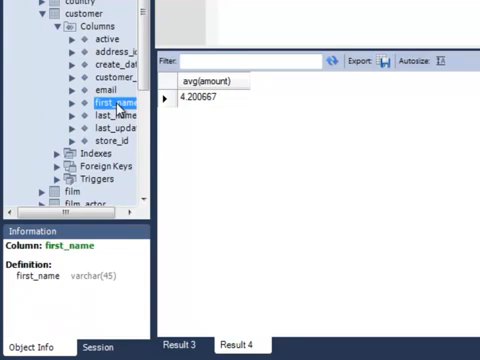
pyautogui.moveTo(108, 145)
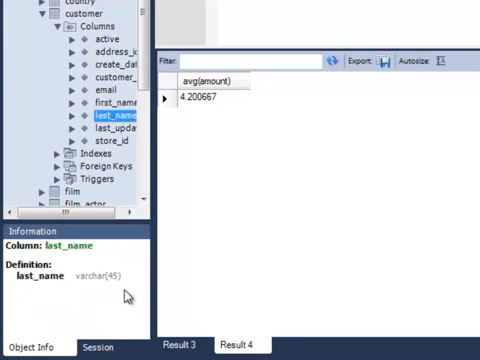
pyautogui.click(78, 26)
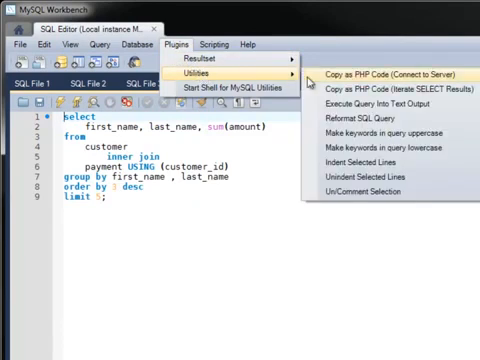
pyautogui.moveTo(360, 120)
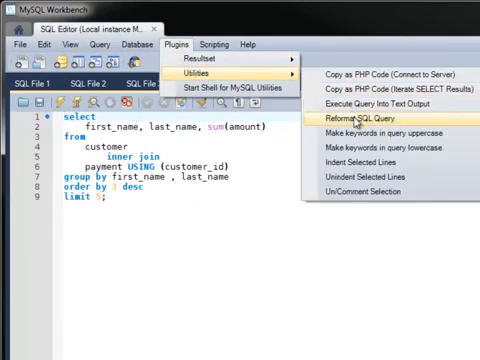
# - Apply Reformat SQL Query to uppercase and indent the top-5 payment totals query
pyautogui.click(371, 145)
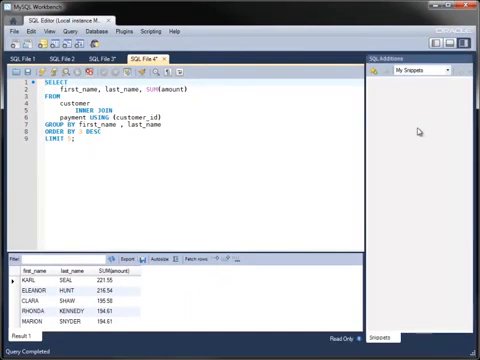
pyautogui.moveTo(417, 127)
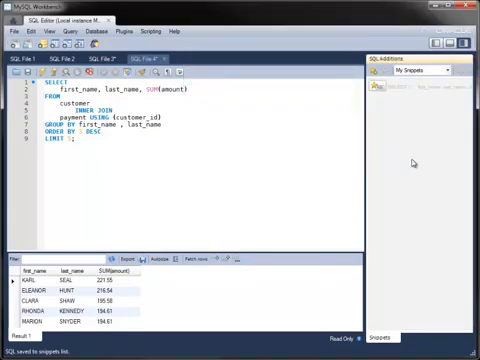
# - Open a new SQL script tab and browse the built-in SQL syntax snippets
pyautogui.click(14, 58)
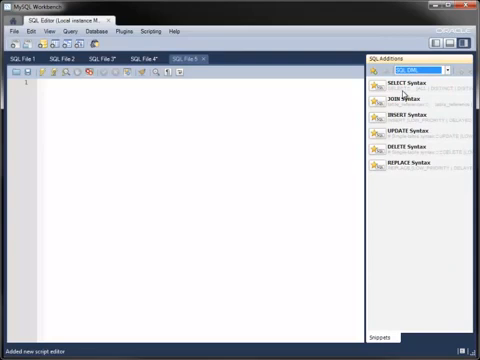
pyautogui.click(401, 83)
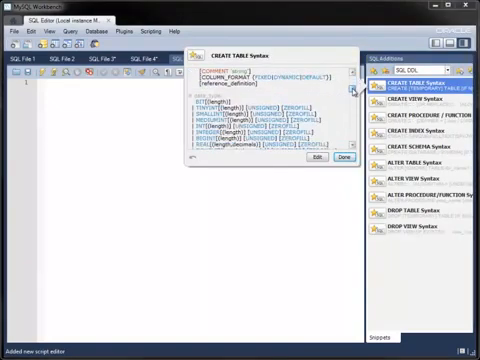
pyautogui.scroll(-3)
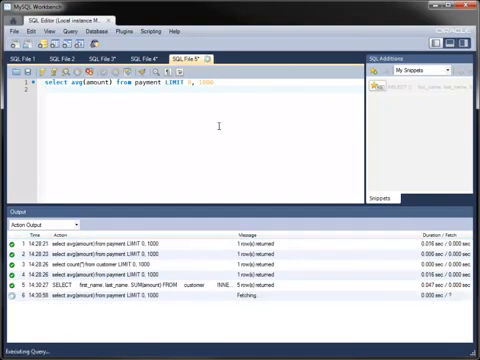
# - Execute the avg(amount) query in SQL File 5 and review the Action Output log
pyautogui.click(206, 55)
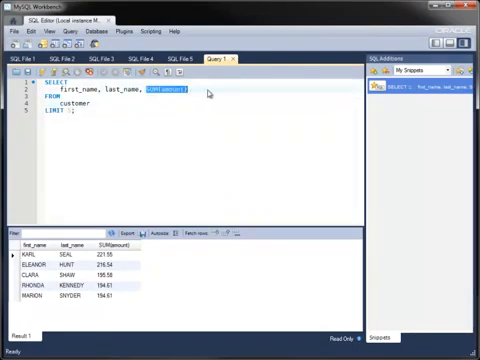
# - Query customer_id instead of SUM(amount) and apply MARY's last name change to Jones
pyautogui.write('customer_id')
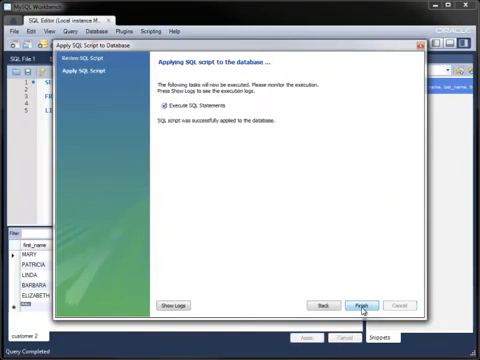
pyautogui.click(362, 303)
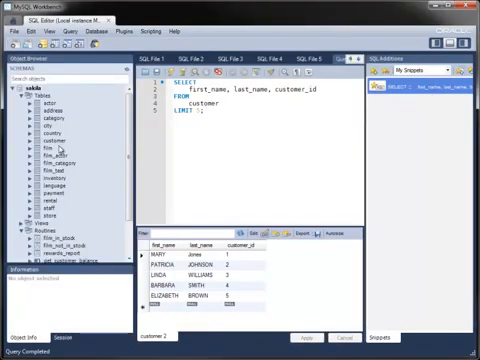
# - Open the customer table's data via Edit Table Data from the Object Browser
pyautogui.rightClick(40, 144)
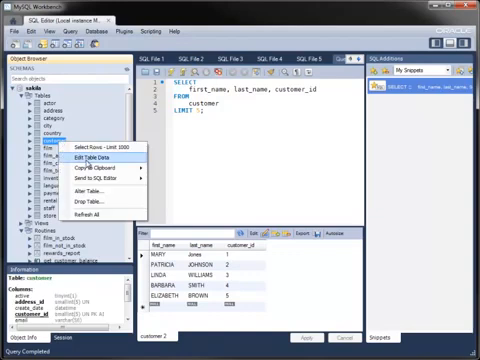
pyautogui.click(84, 157)
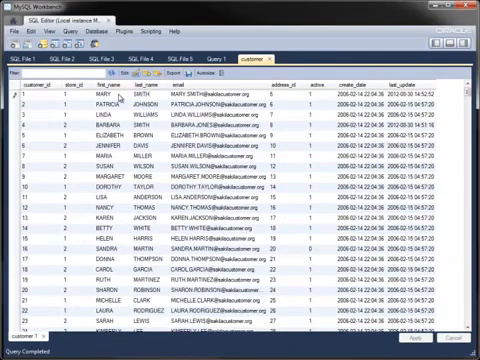
pyautogui.click(424, 335)
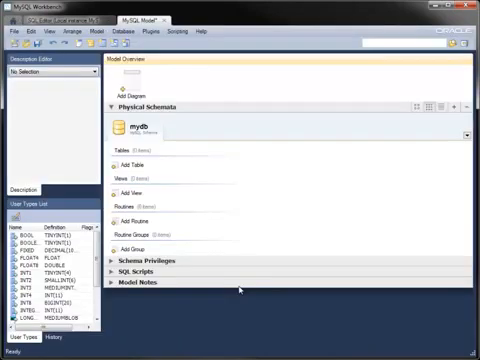
pyautogui.moveTo(133, 82)
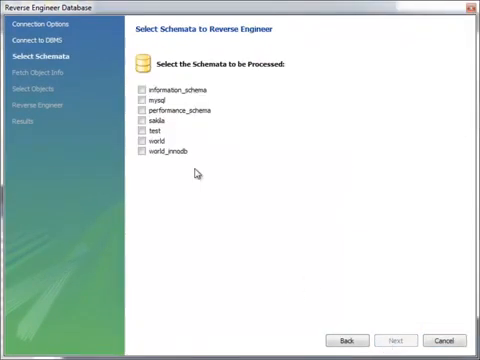
# - Select the sakila schema on the Select Schemata page of Reverse Engineer
pyautogui.click(140, 121)
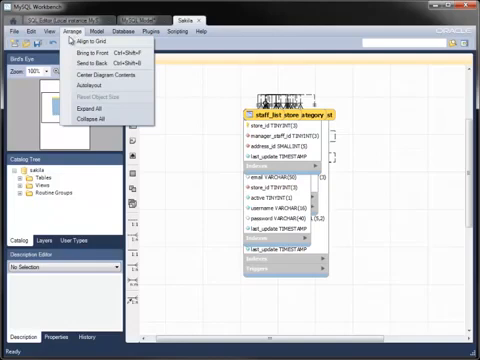
pyautogui.moveTo(85, 90)
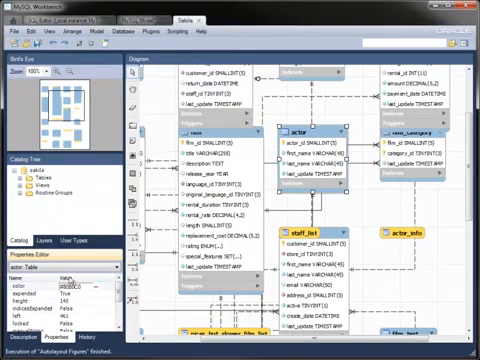
# - Select the actor table in the auto-arranged Sakila diagram to view its properties
pyautogui.click(303, 133)
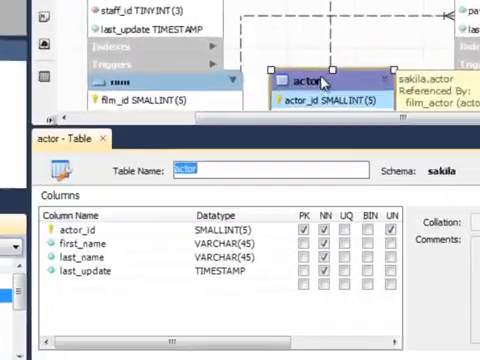
# - Open the actor table in the table editor and select its last_name column
pyautogui.click(90, 270)
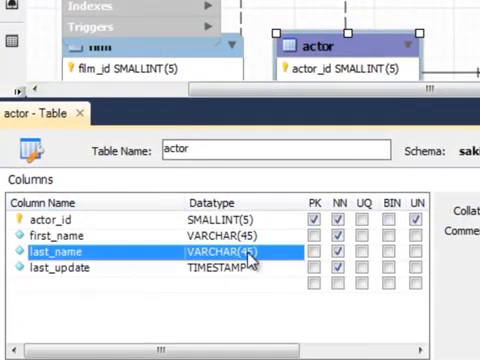
pyautogui.click(235, 254)
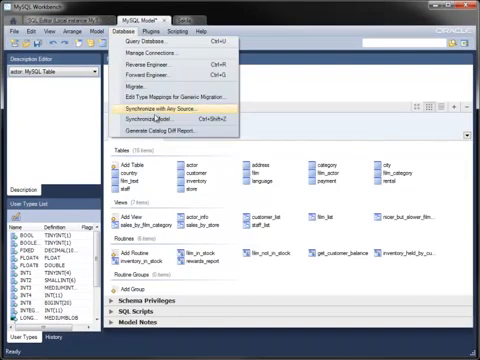
pyautogui.moveTo(160, 119)
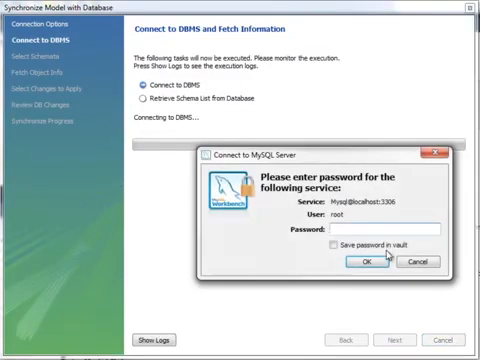
# - Confirm the root password to connect for model synchronization
pyautogui.click(357, 261)
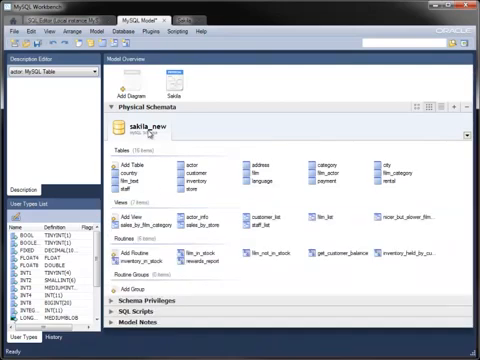
# - Select the sakila_new schema in the Model Overview
pyautogui.click(124, 31)
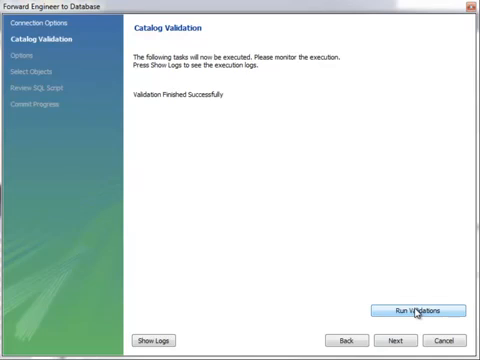
# - Run the catalog validations in the Forward Engineer wizard
pyautogui.click(394, 340)
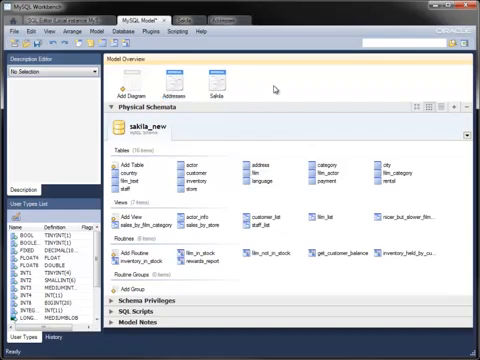
pyautogui.moveTo(275, 90)
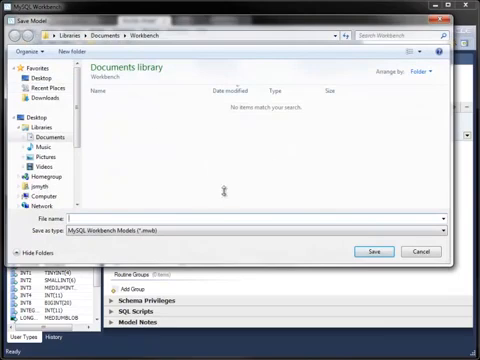
# - Enter Sakila as the model file name and save it
pyautogui.write('Sakila')
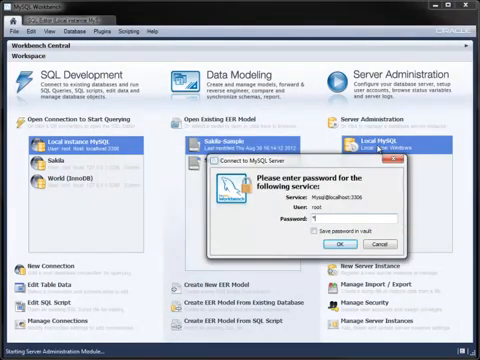
# - Confirm the Local MySQL password, then view the server's Status and System Variables
pyautogui.click(343, 243)
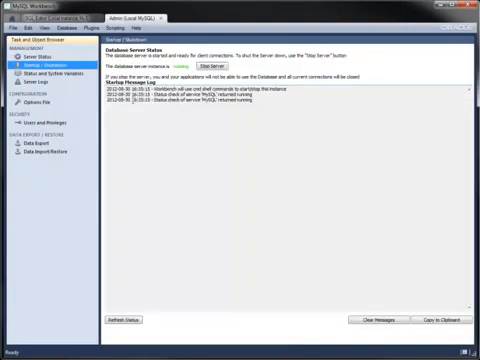
pyautogui.click(43, 74)
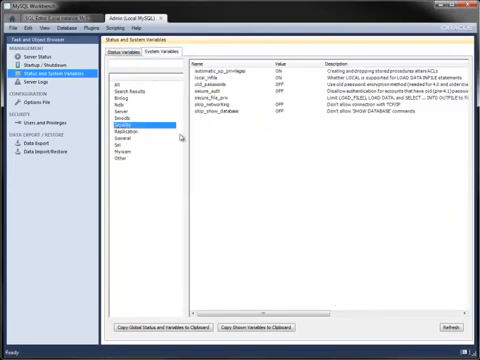
# - Show the General system variables, then scroll through the server's error log entries
pyautogui.click(125, 131)
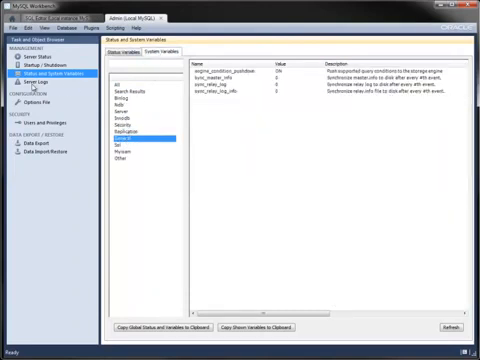
pyautogui.click(33, 74)
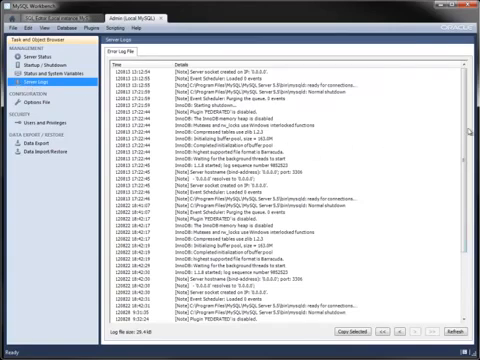
pyautogui.scroll(-3)
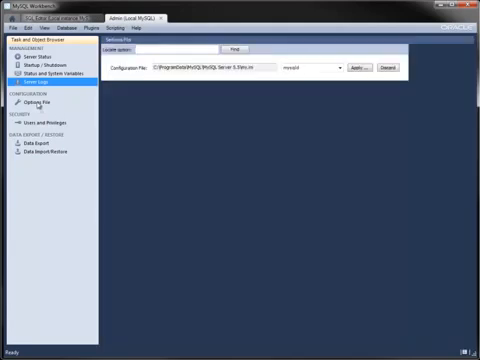
# - Display the my.ini options file settings and browse its tabs
pyautogui.click(35, 101)
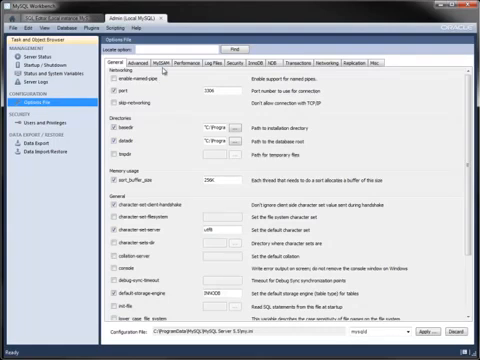
pyautogui.click(146, 64)
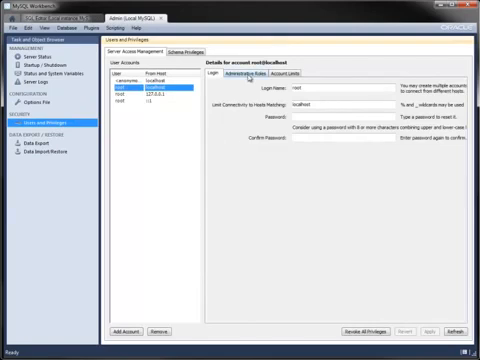
# - View the Administrative Roles of the root@localhost account
pyautogui.click(247, 72)
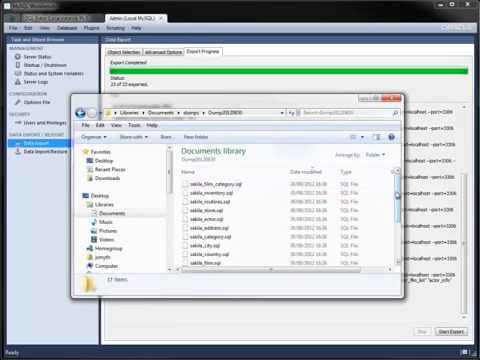
# - Scroll through the completed sakila export to the Dump20120830 SQL files
pyautogui.scroll(-3)
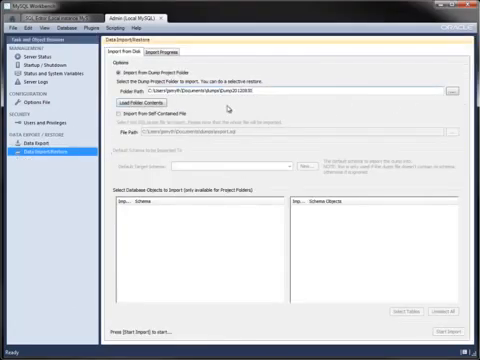
# - Load the Dump20120830 folder contents so the sakila schema is listed for import
pyautogui.click(139, 100)
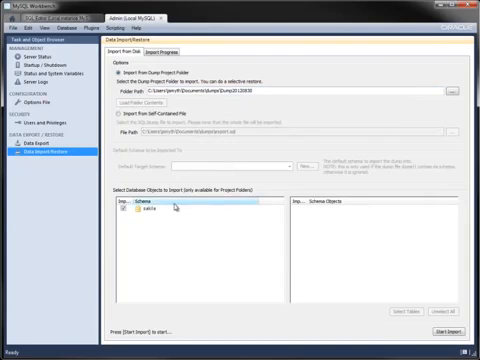